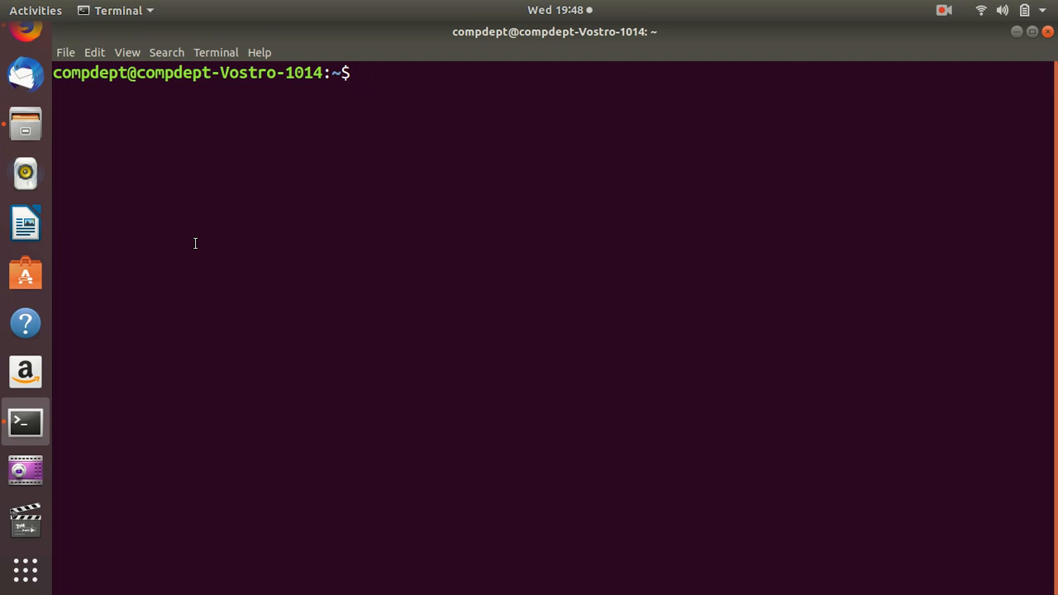
- Run 'gedit xampp.txt' to start a new notes file, fixing the 'xammp' typo on the way
text(gedit)
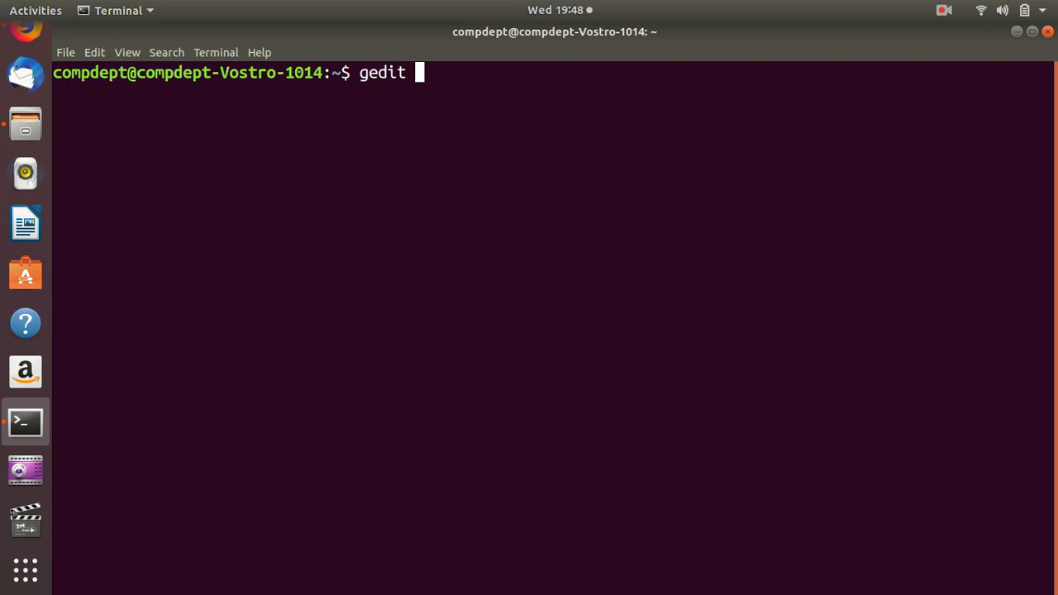
text(xammp)
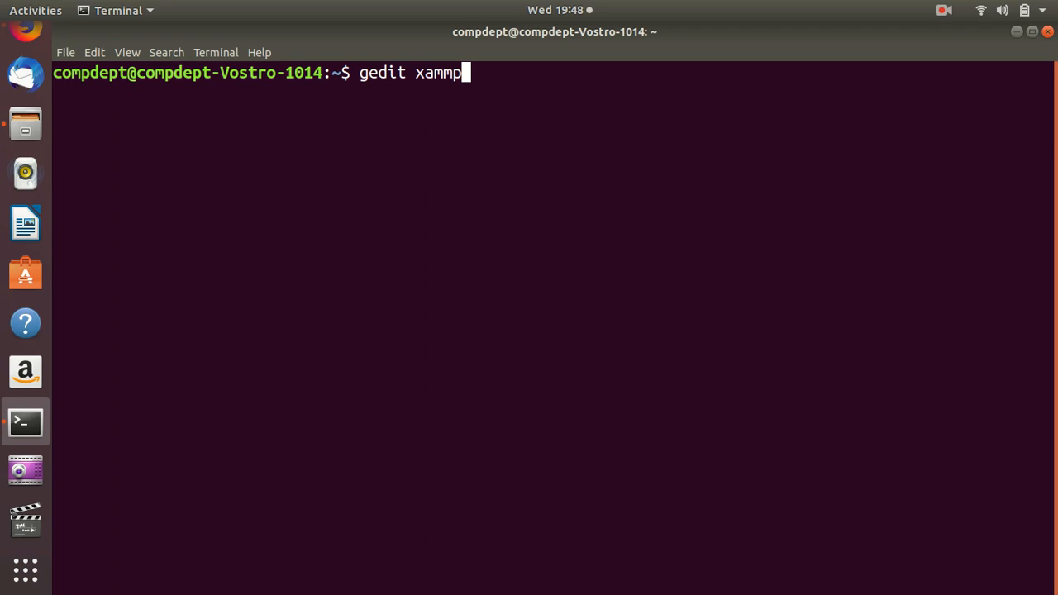
key(BackSpace)
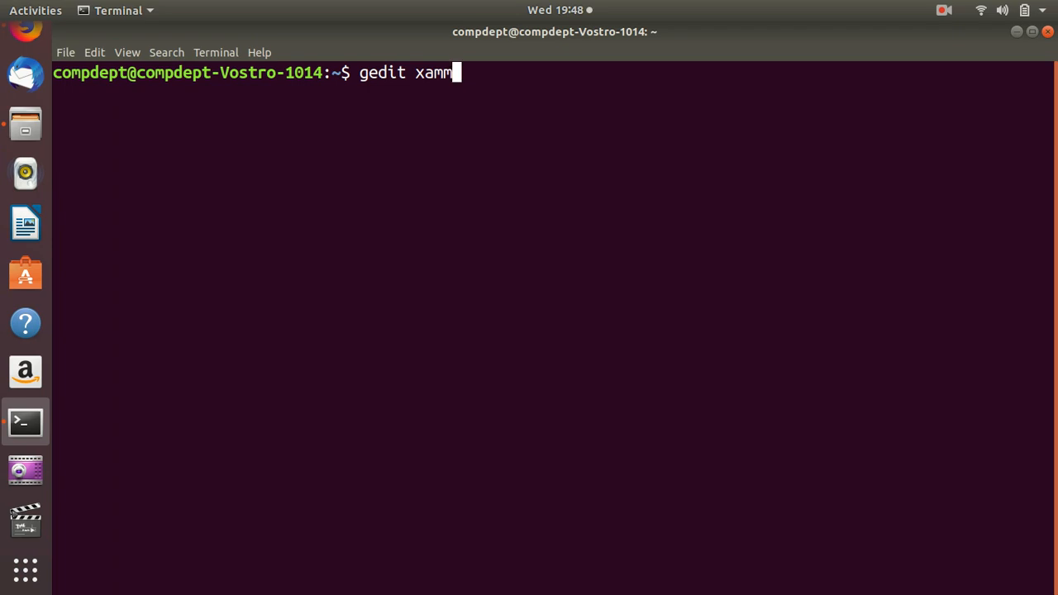
text(p.)
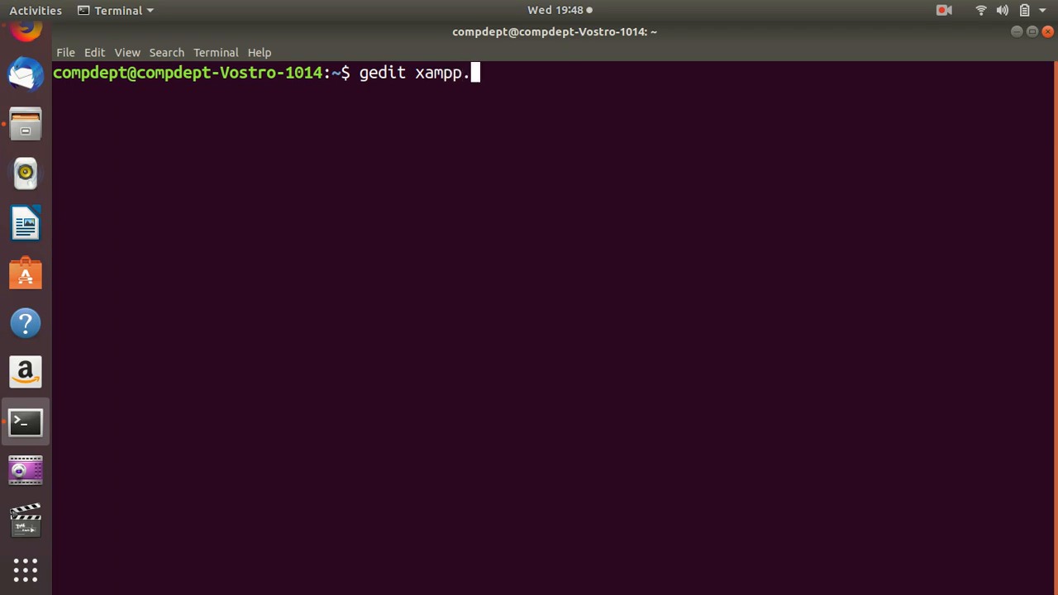
text(txt)
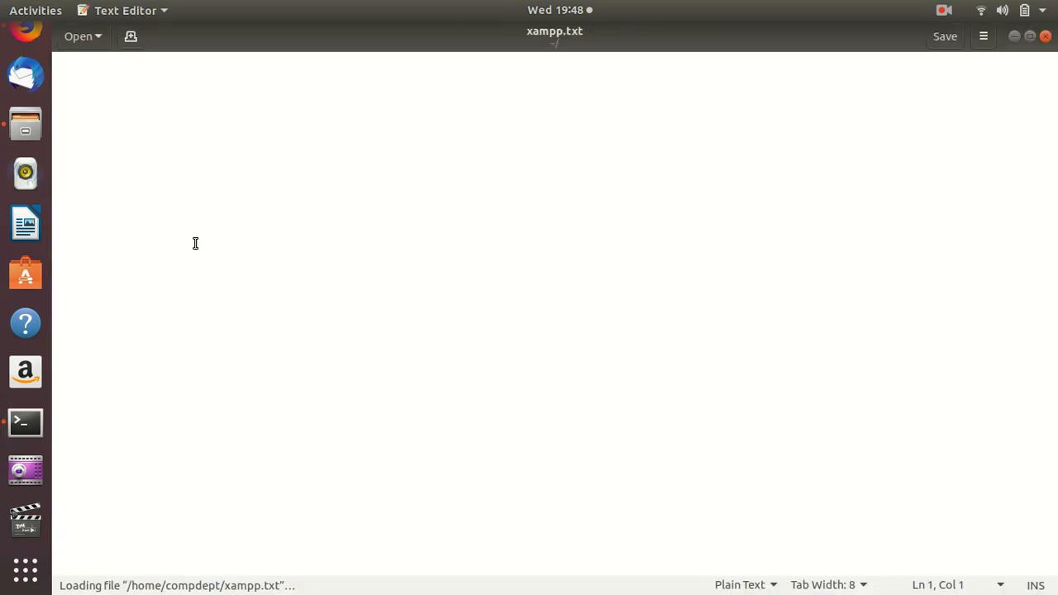
- Write the first note line '1) download xampp set up' in xampp.txt
text(1))
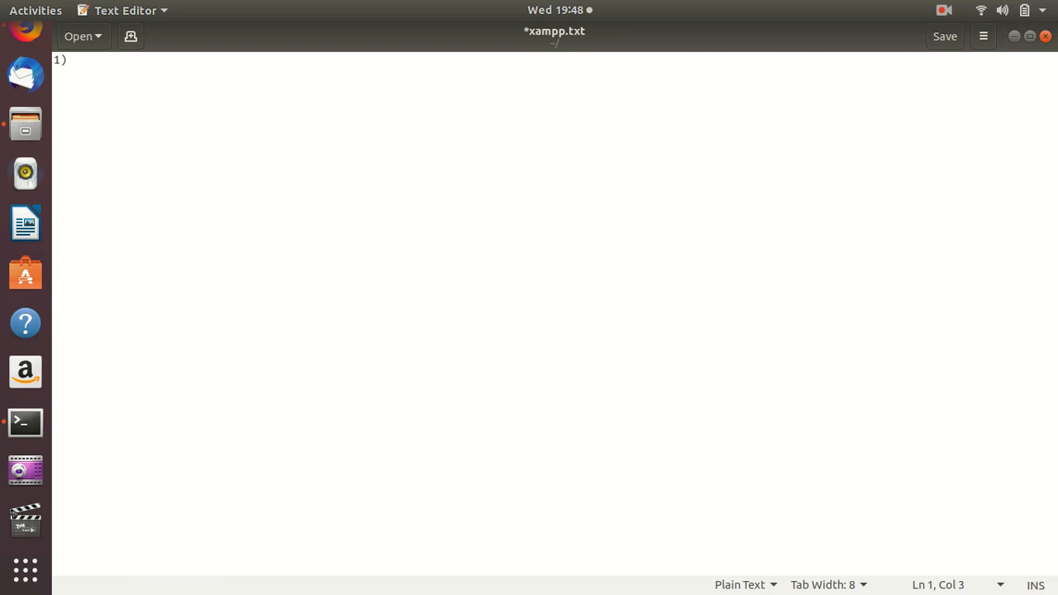
text(dow)
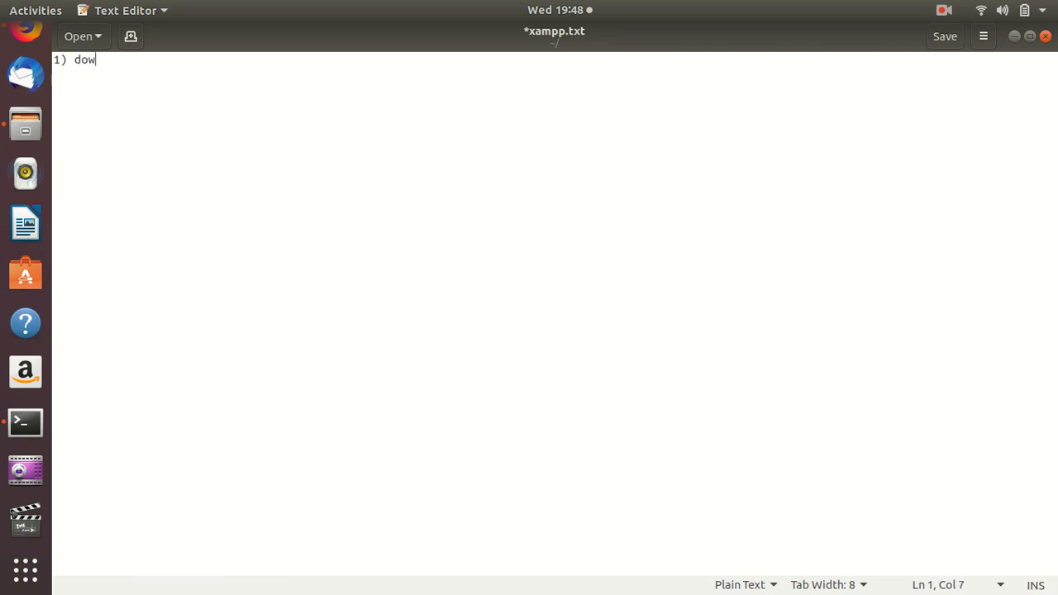
text(nload xam)
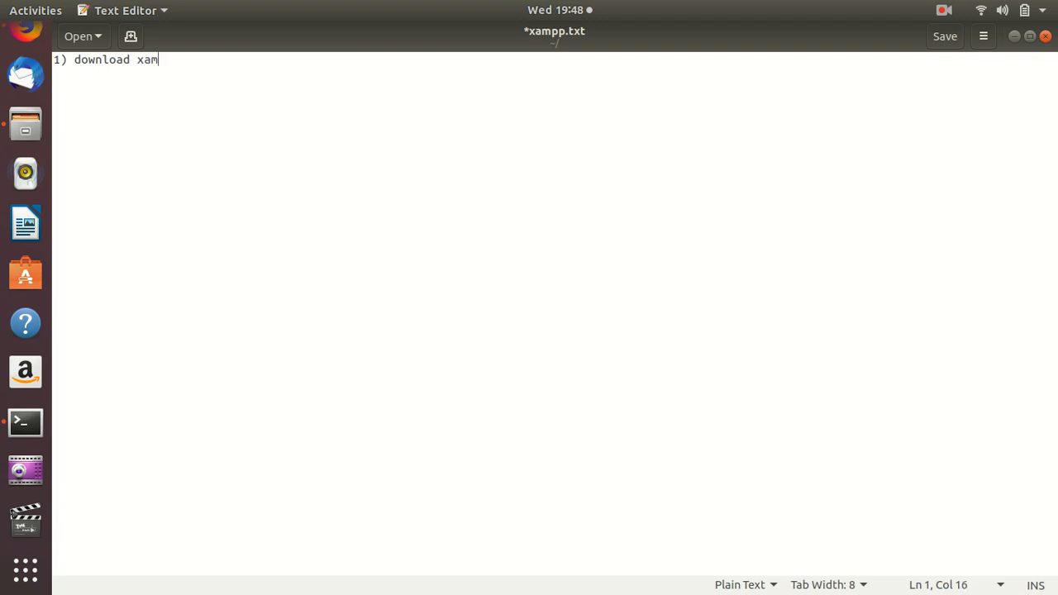
text(pp)
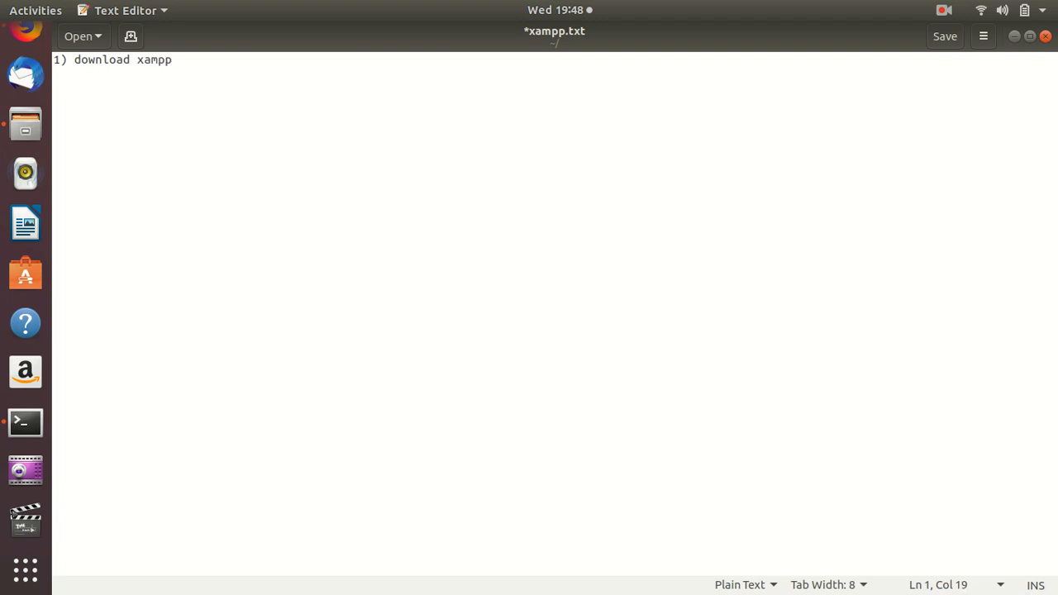
text(se)
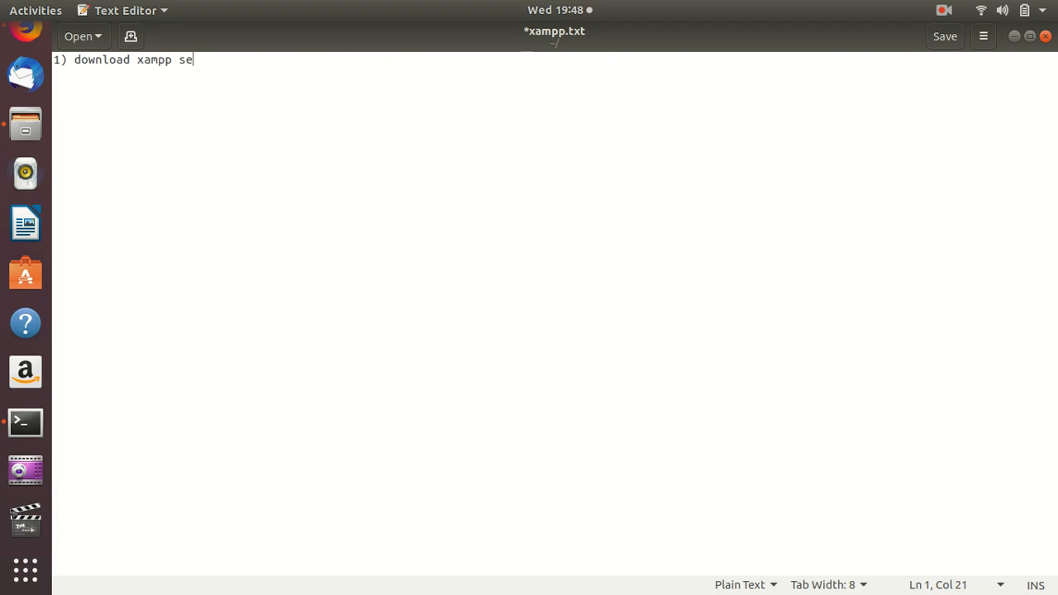
text(t up)
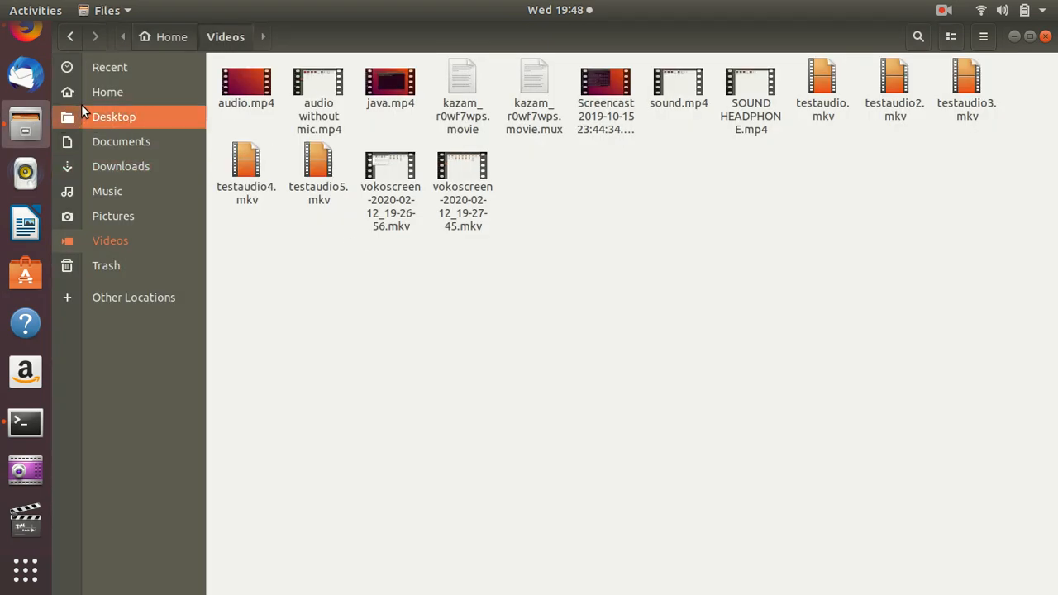
- Check the XAMPP installer's Properties in the home folder (141.8 MB executable) and dismiss the dialog
click(106, 93)
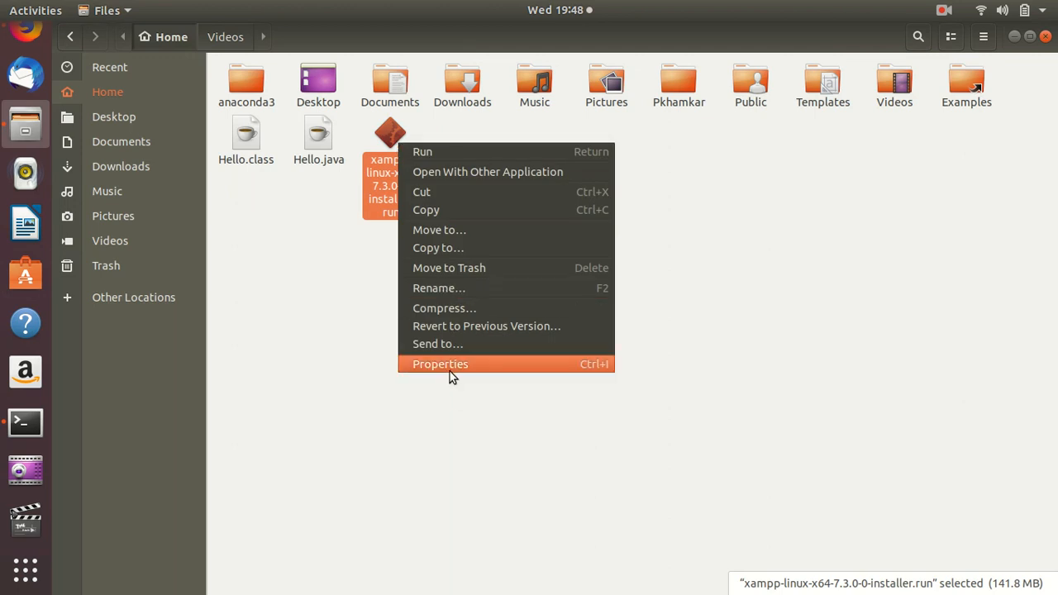
click(440, 364)
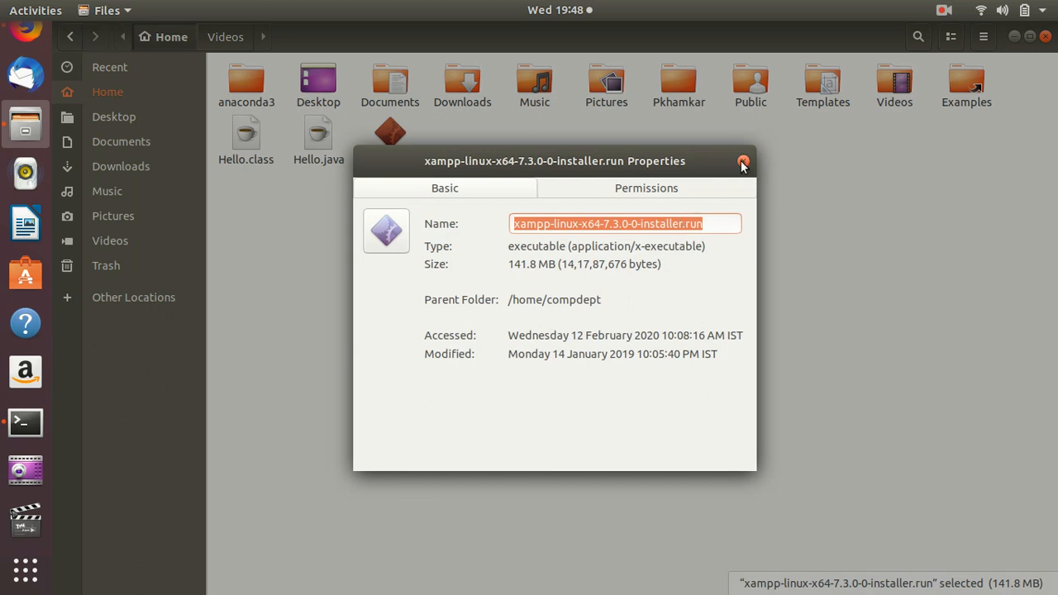
click(742, 162)
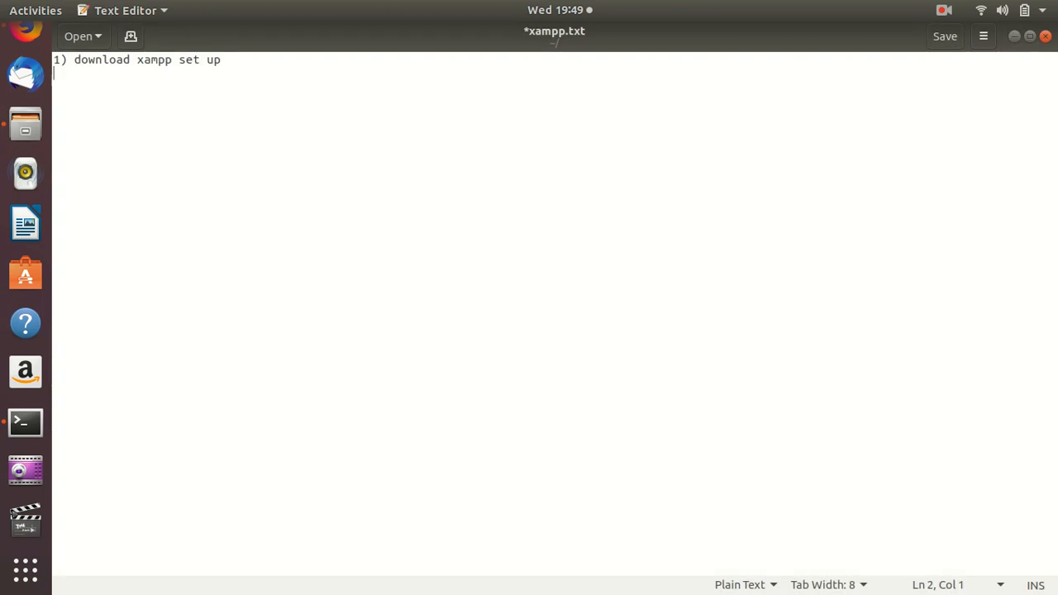
- Add note steps '2) open terminal' and '3) login using root credentials'
text(2) op)
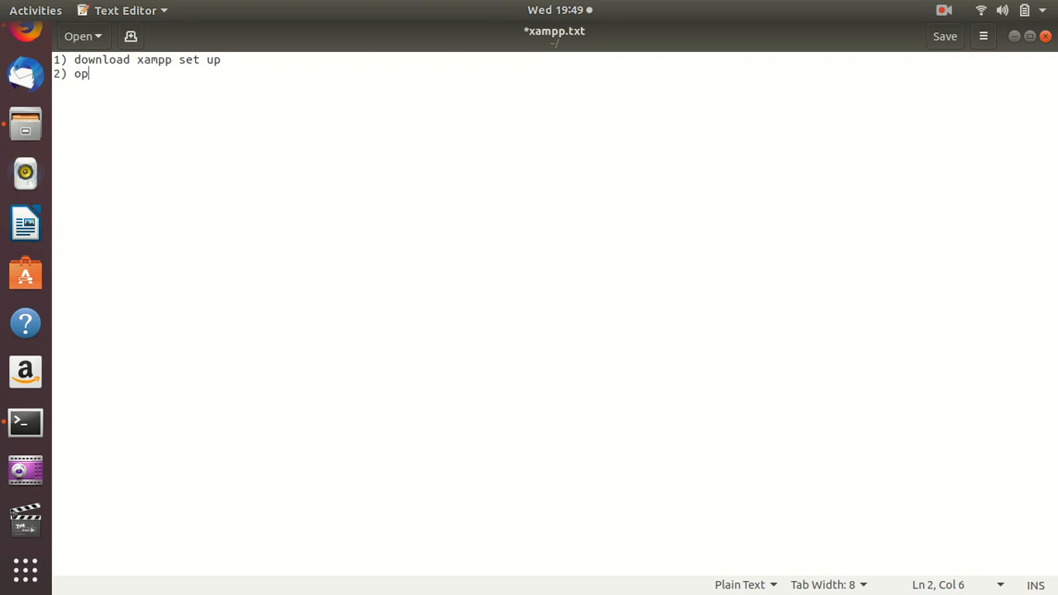
text(en termin)
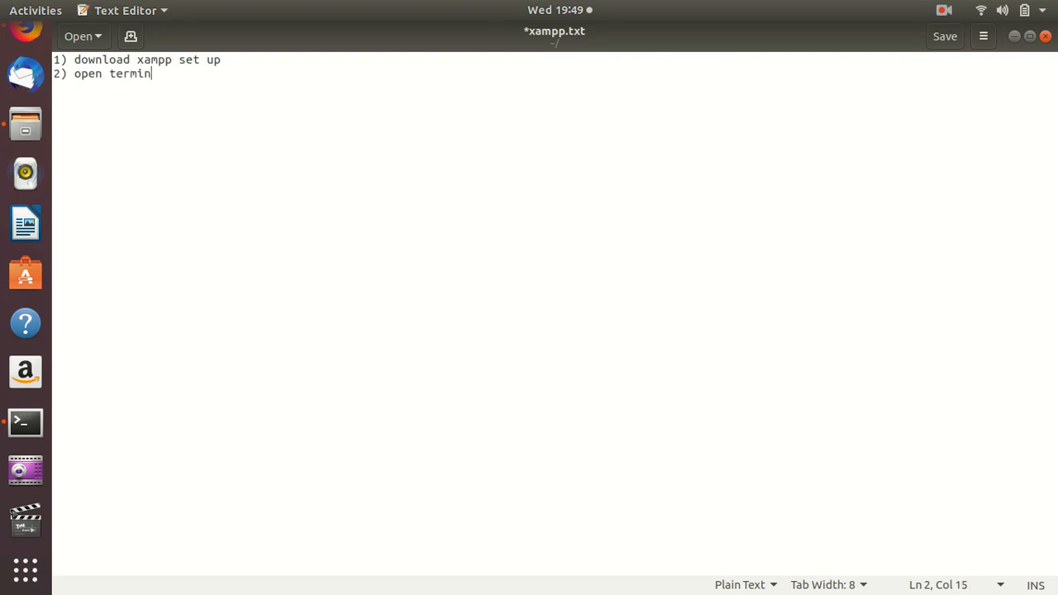
key(Return)
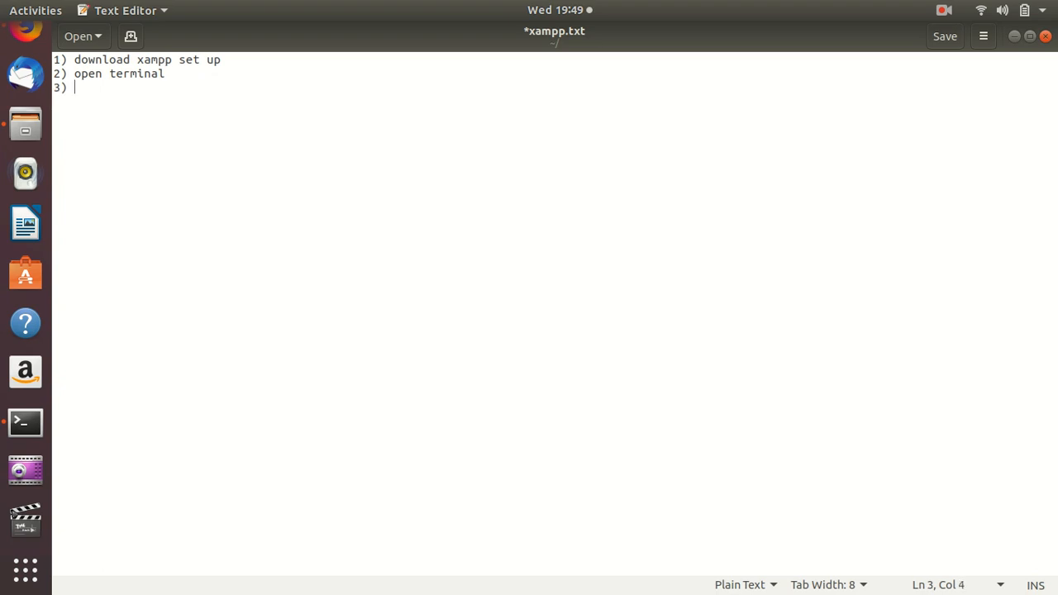
text(login)
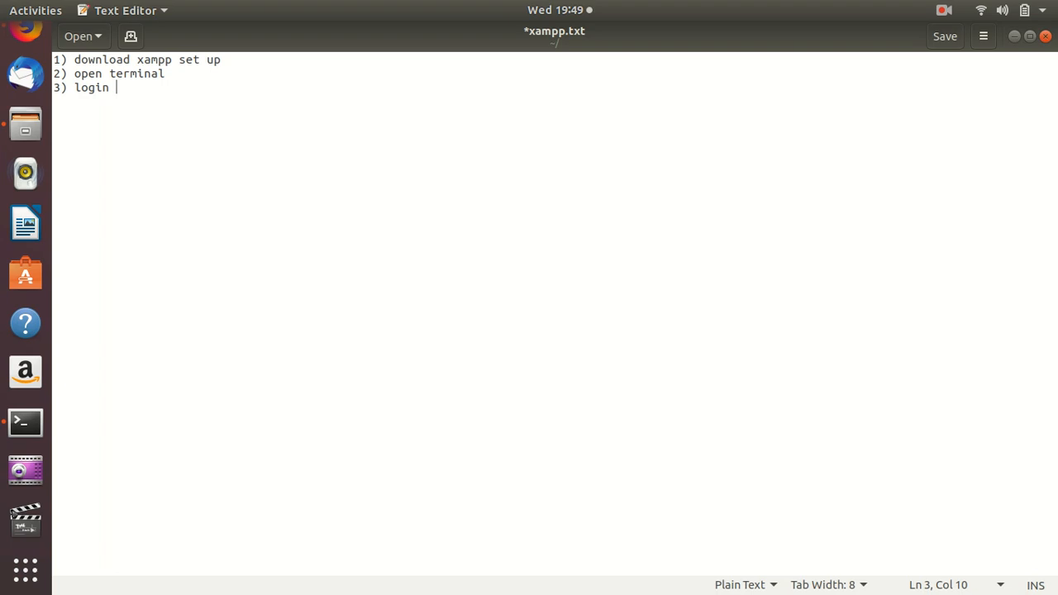
text(using)
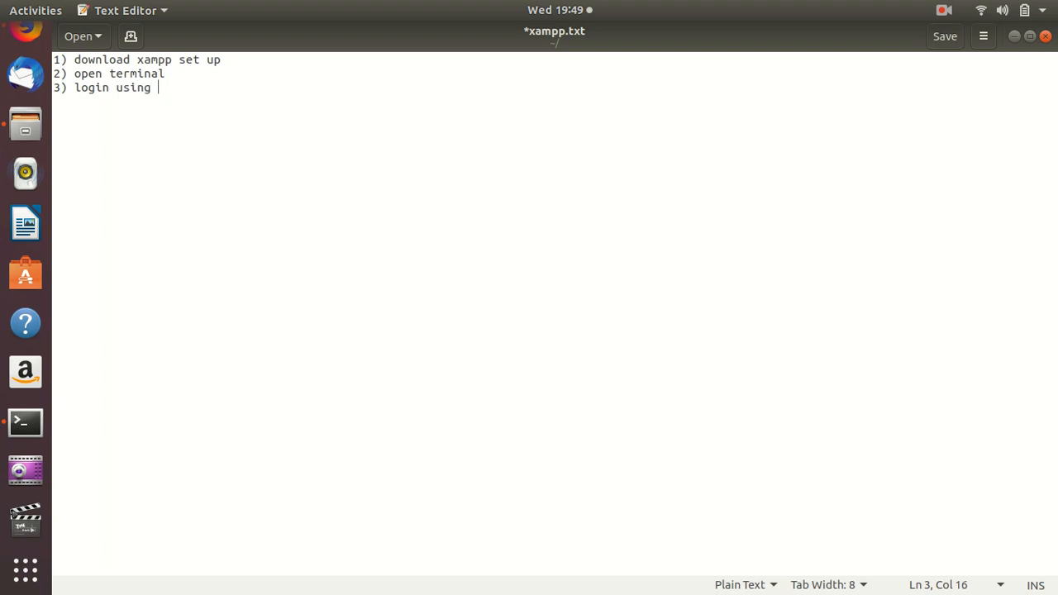
text(root)
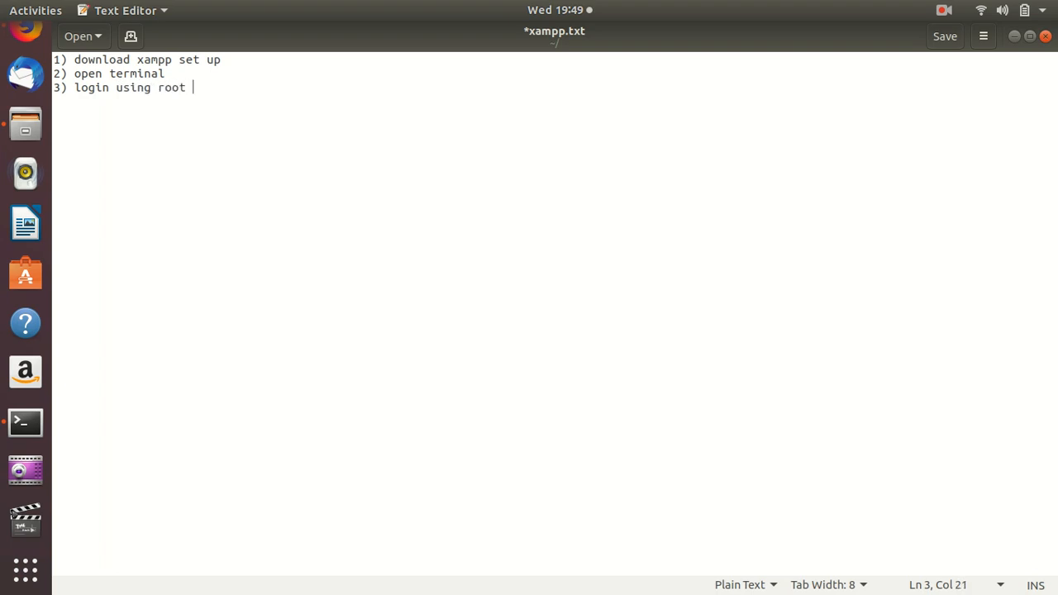
text(cred)
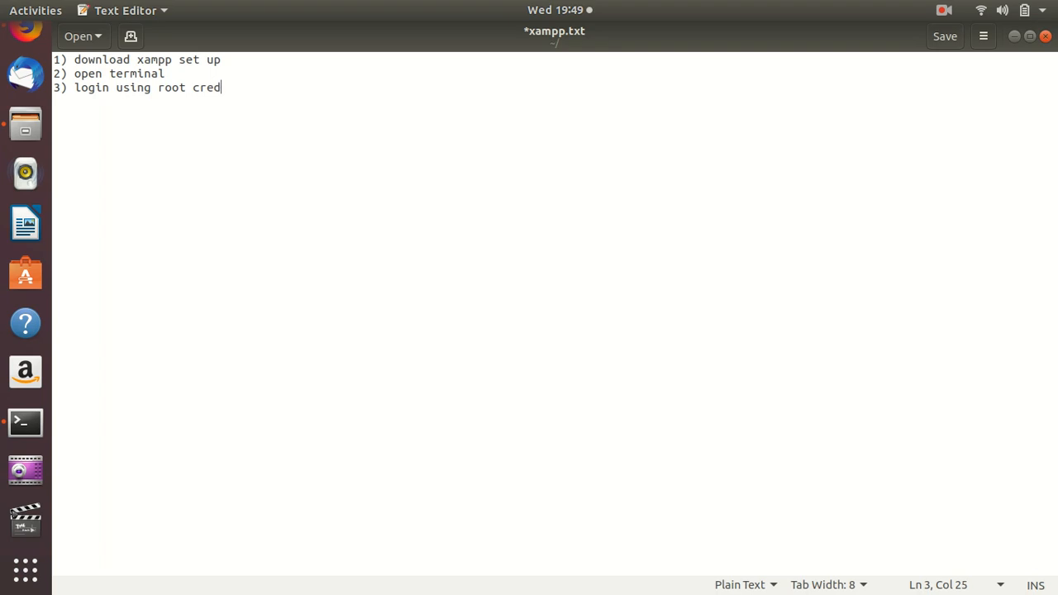
text(entials)
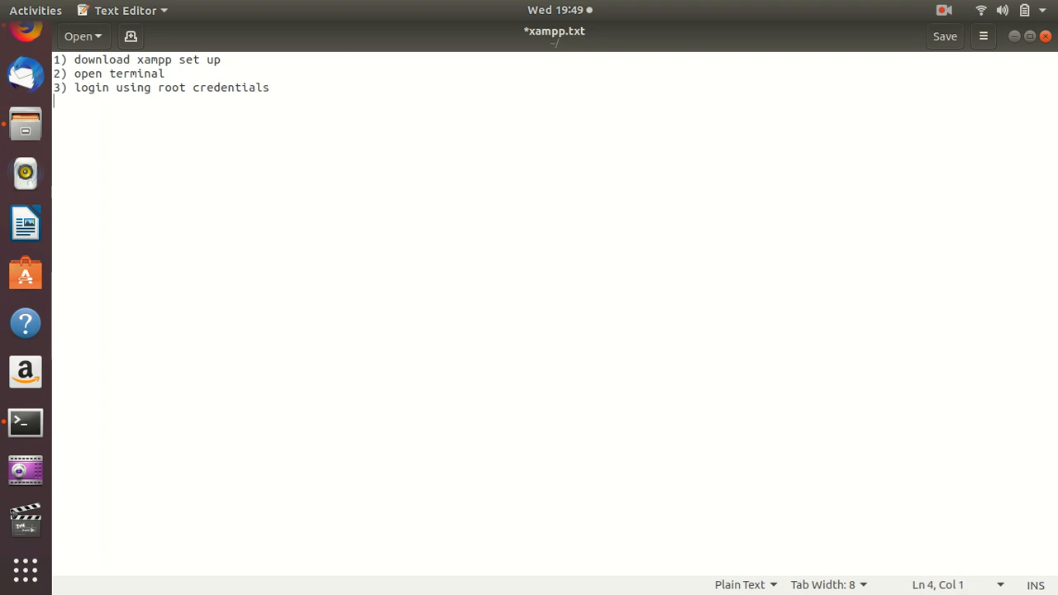
- Add the fourth note step '4) ./xampp*' for running the installer
text(4))
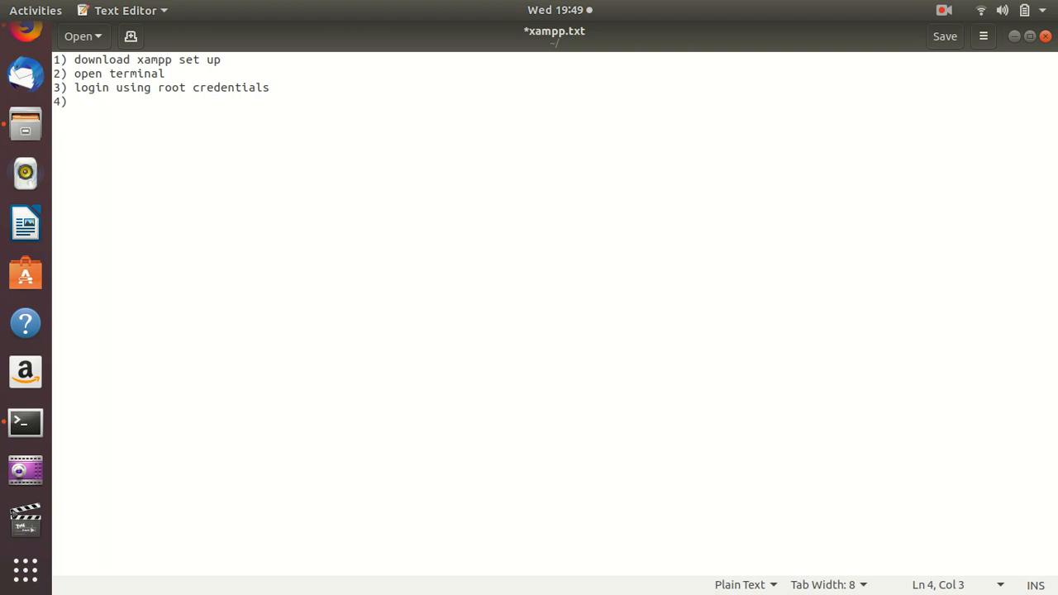
text(./)
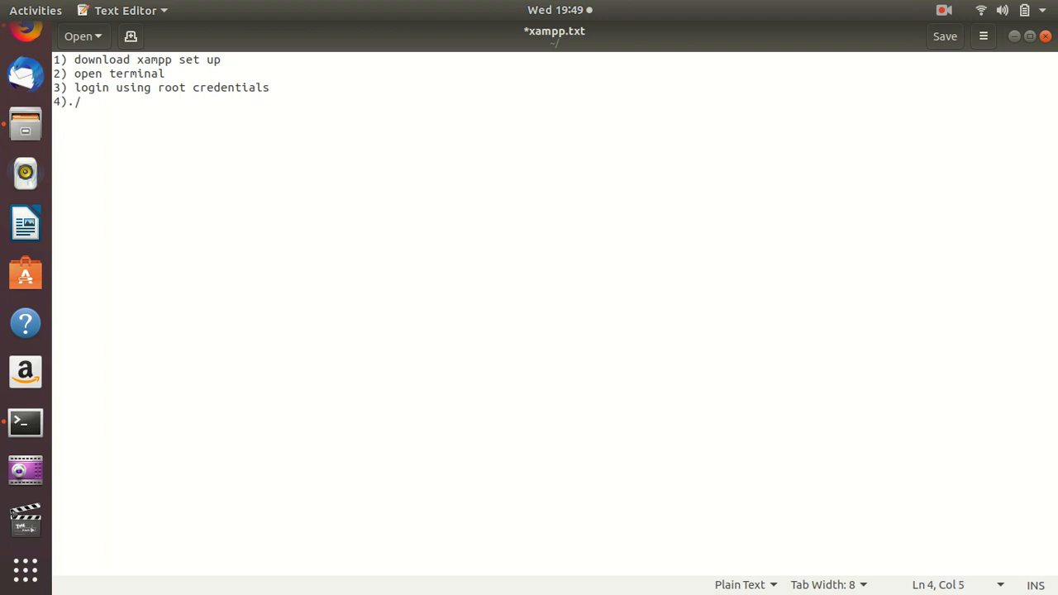
text(xamm)
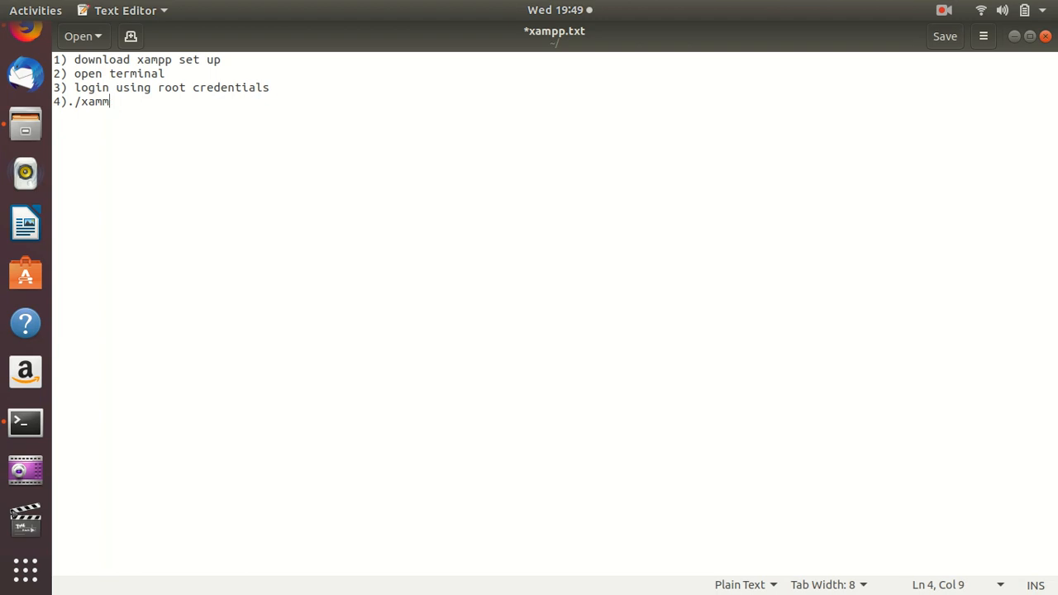
text(p*)
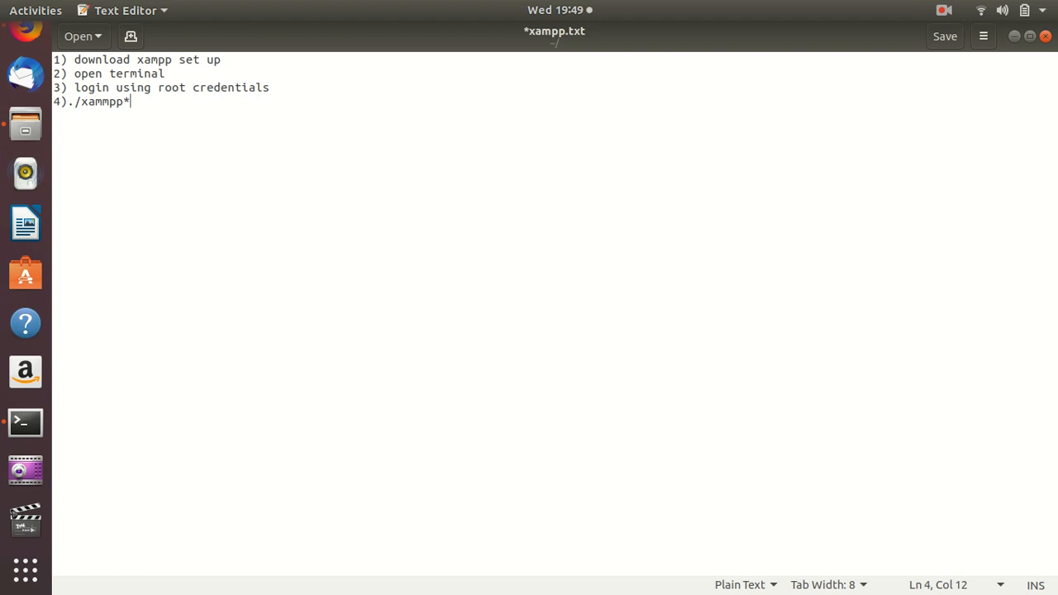
mouse_move(309, 395)
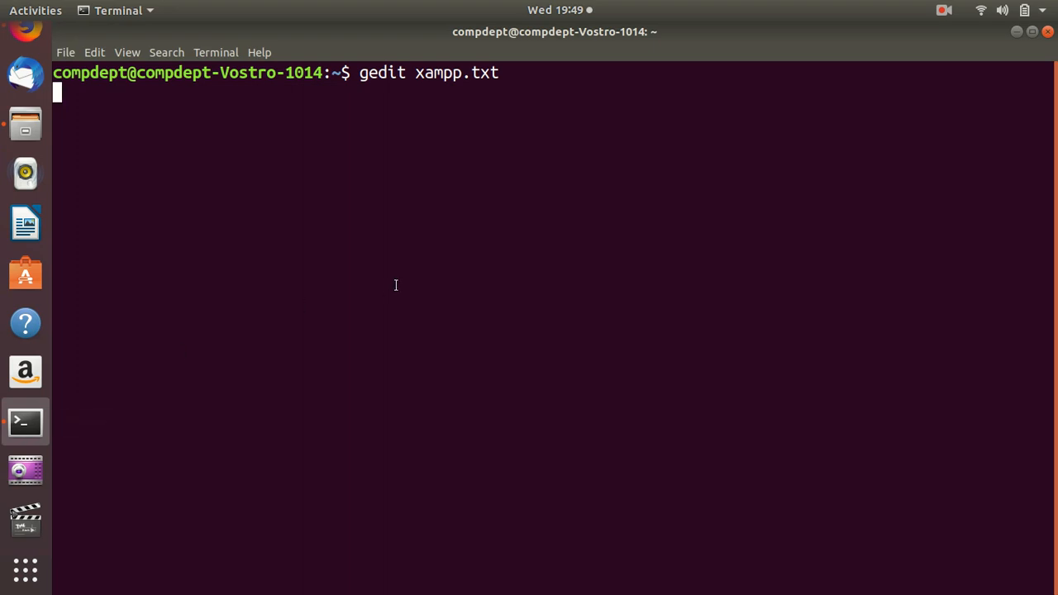
- Suspend gedit with Ctrl+Z and list 'ls x*' to reveal xampp-linux-x64-7.3.0-0-installer.run, then begin a sudo command
key(ctrl+z)
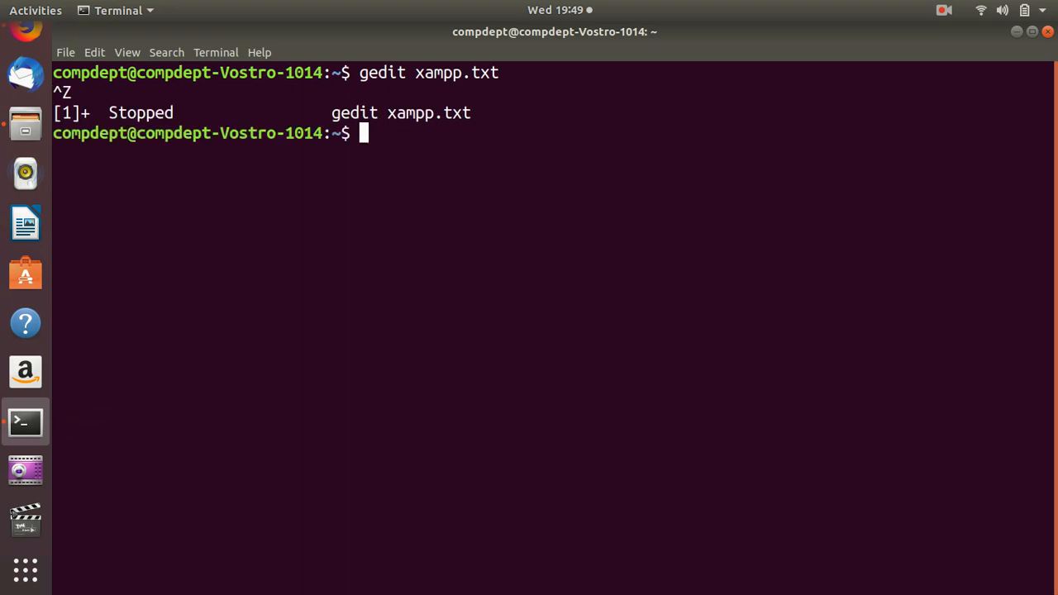
text(l)
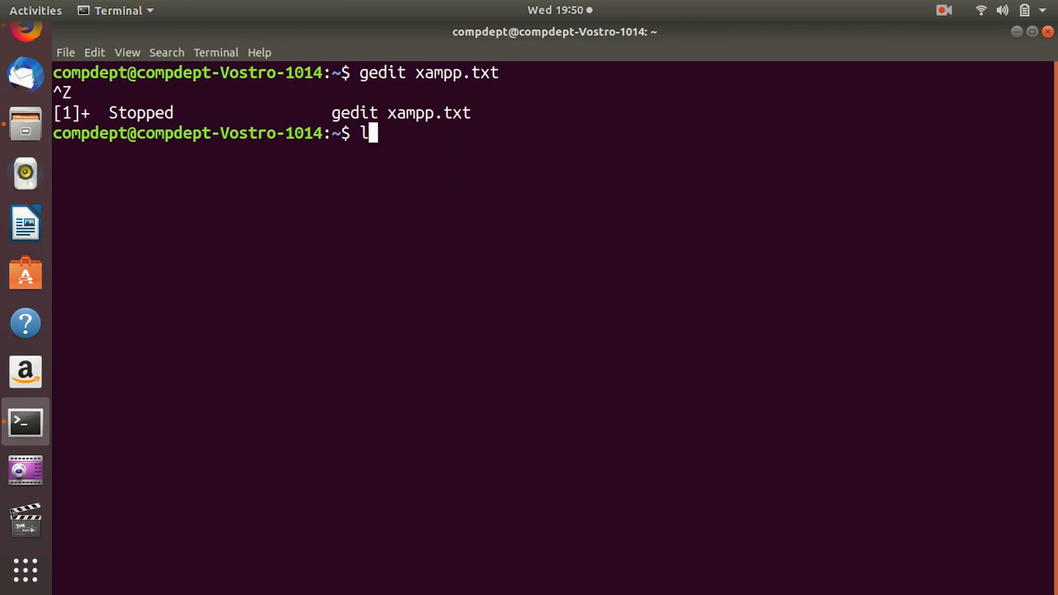
text(s x)
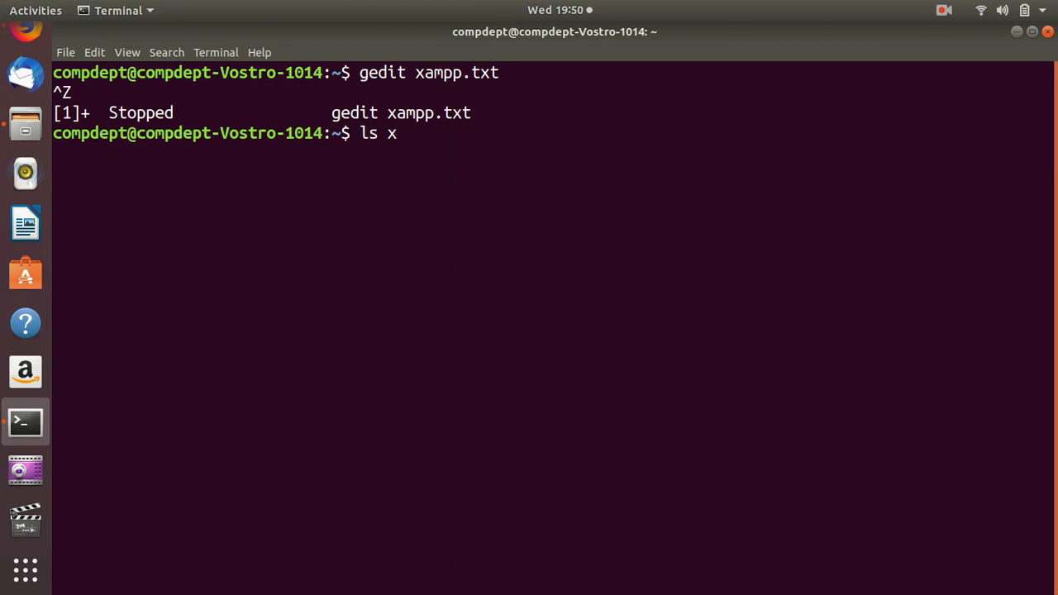
text(*)
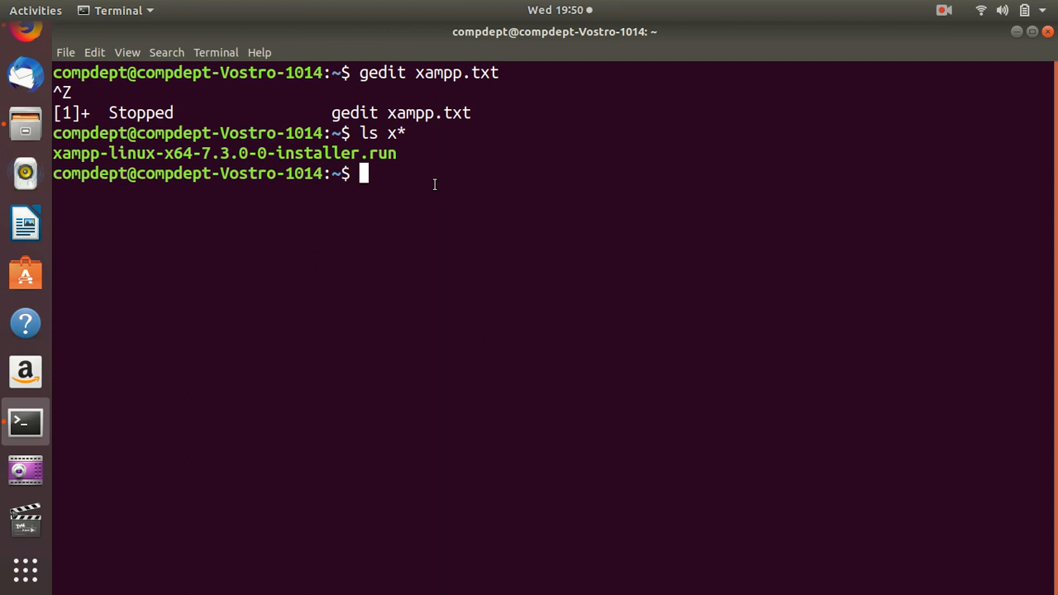
text(sudp)
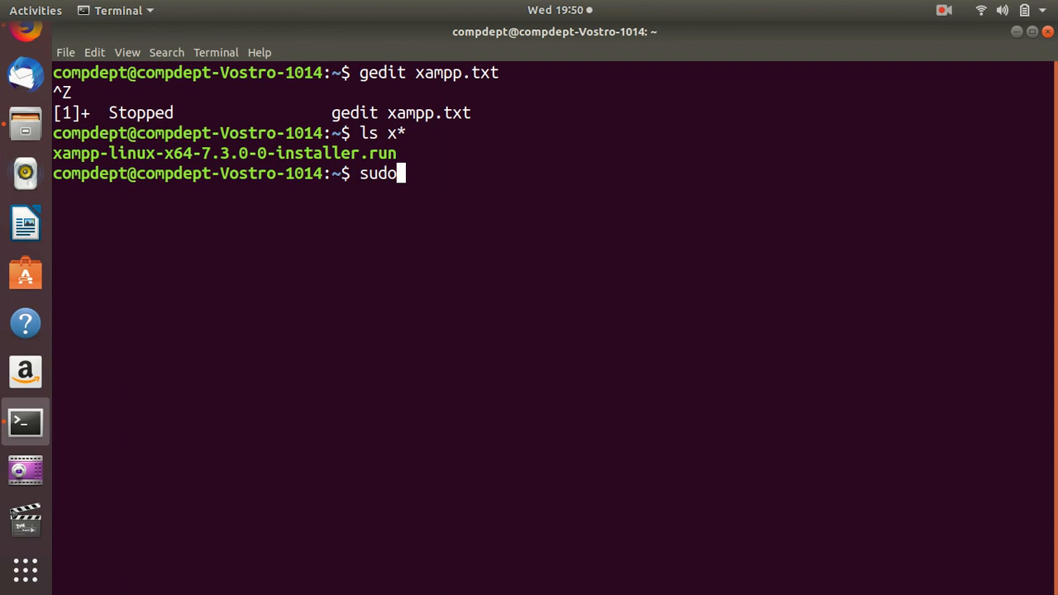
- Set a new root password with 'sudo passwd root' and become root via 'su'
text(pass)
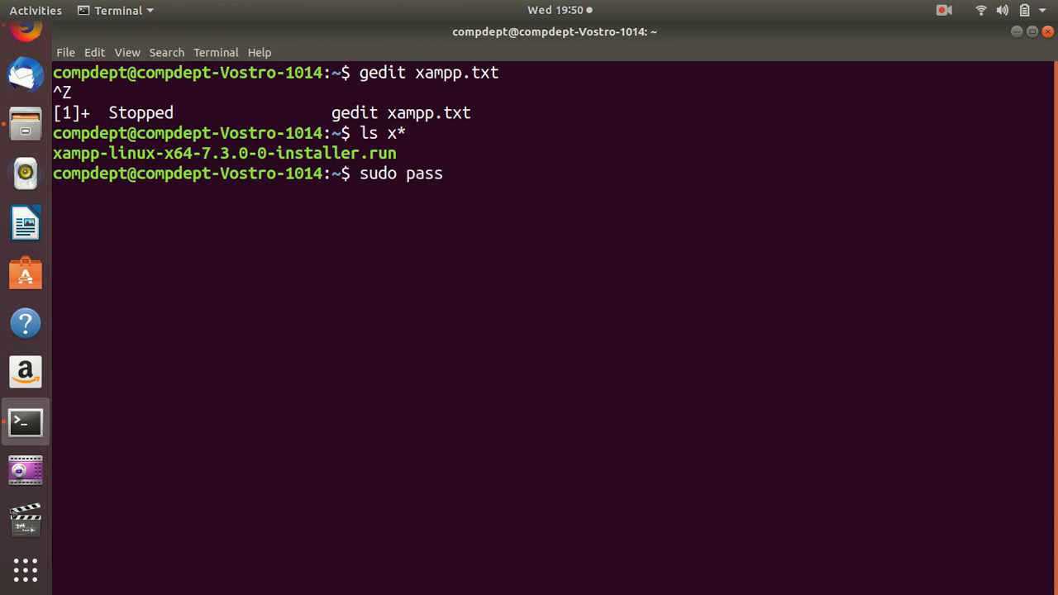
text(wd root)
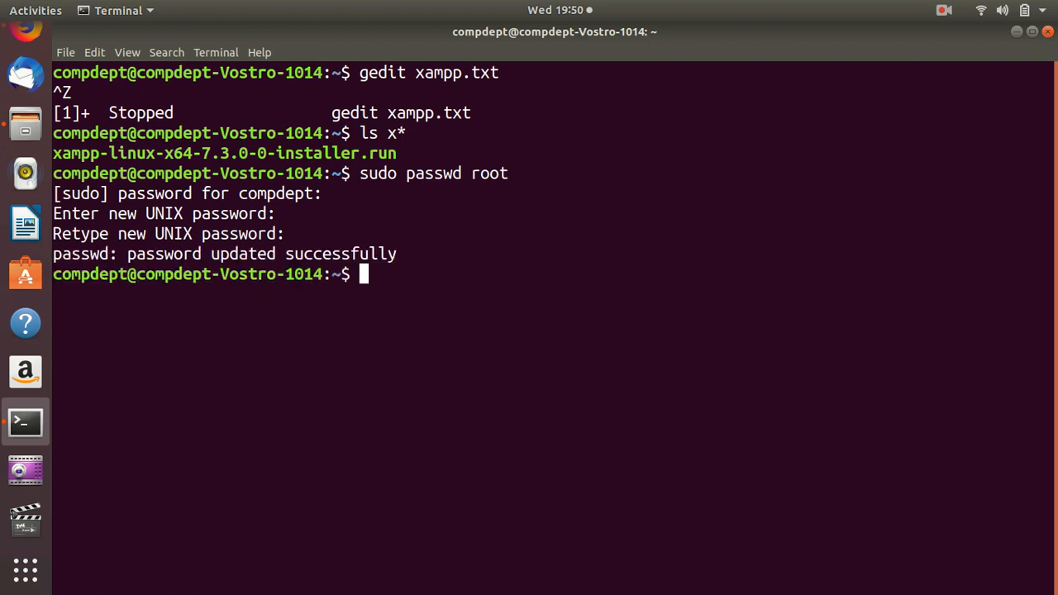
text(su)
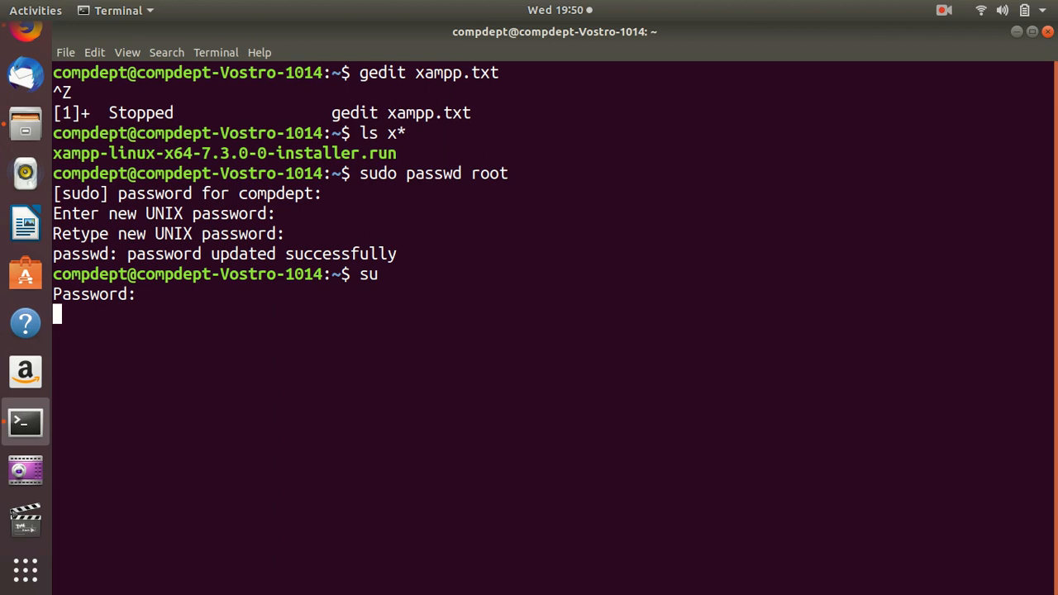
key(Return)
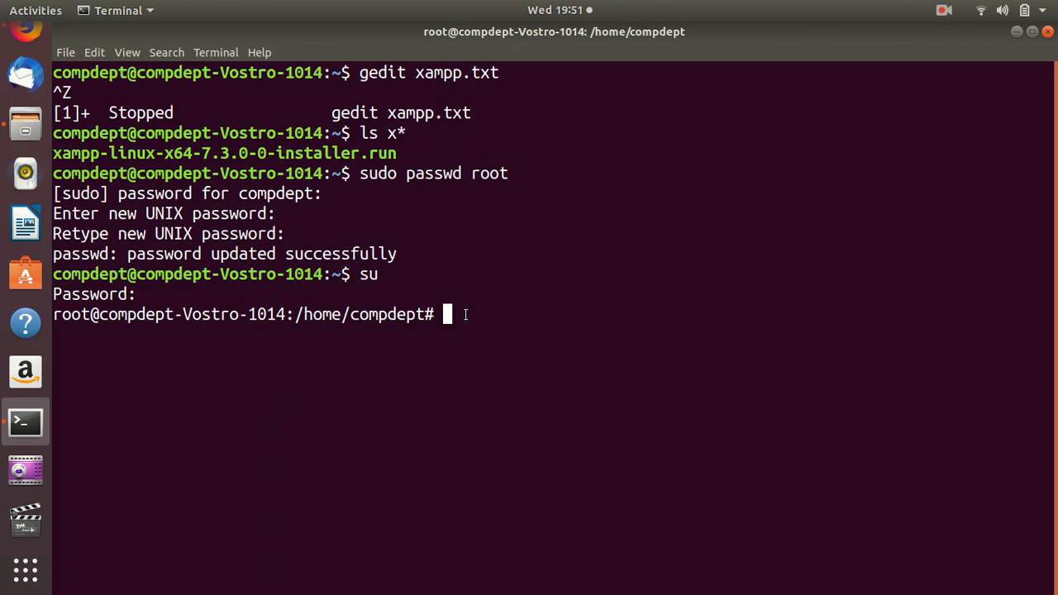
- Execute the installer as root with './x*', bringing up the XAMPP Setup Wizard
text(.)
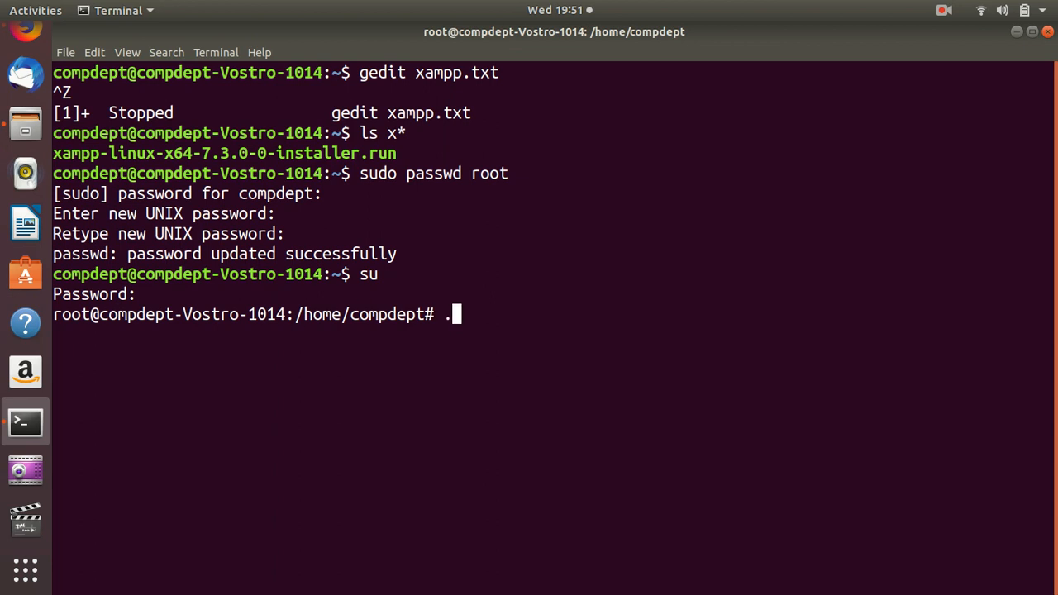
text(/)
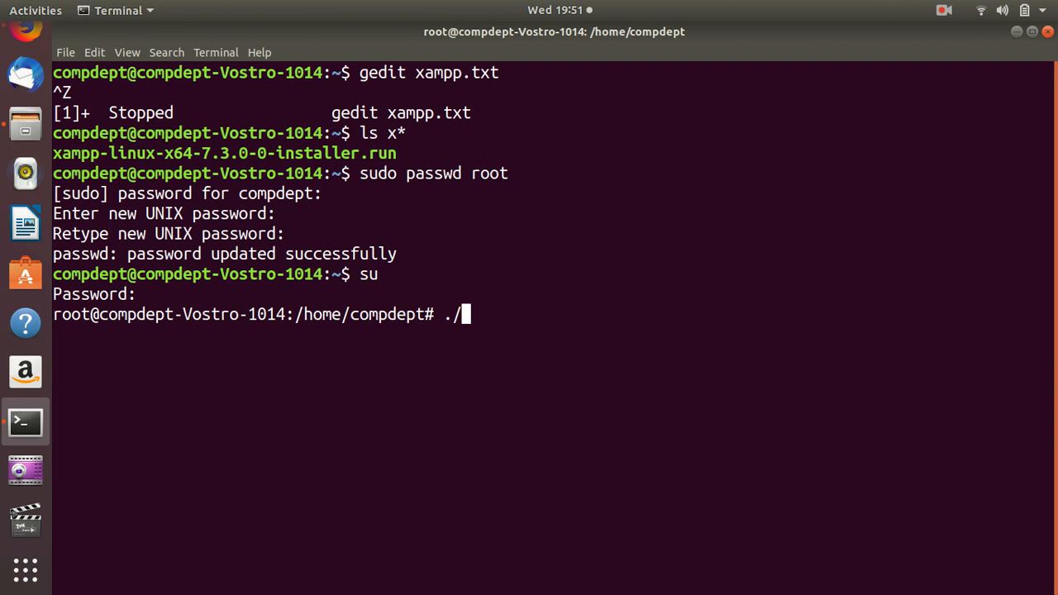
text(x)
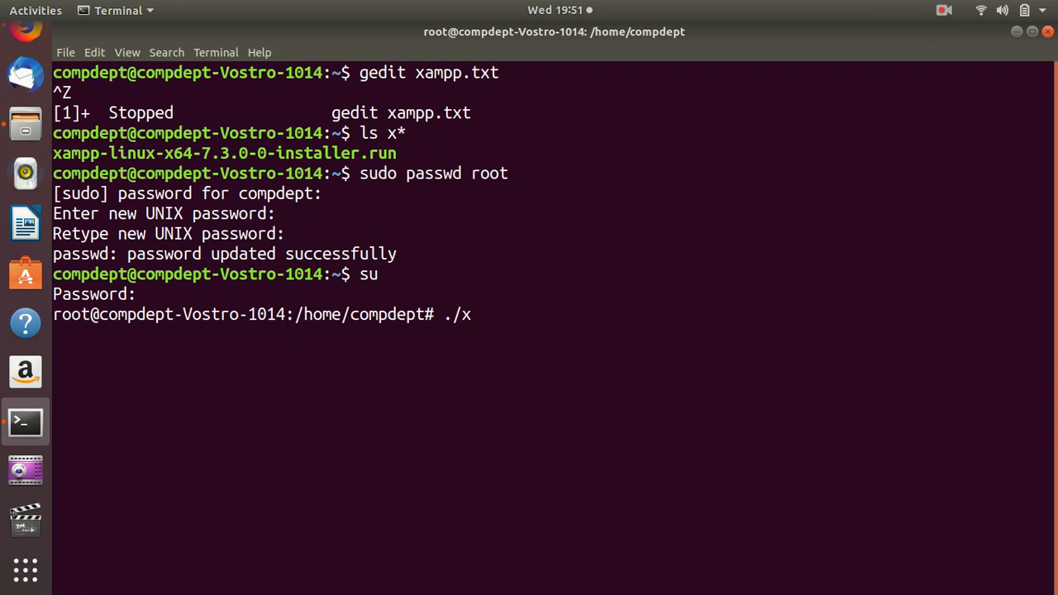
text(*)
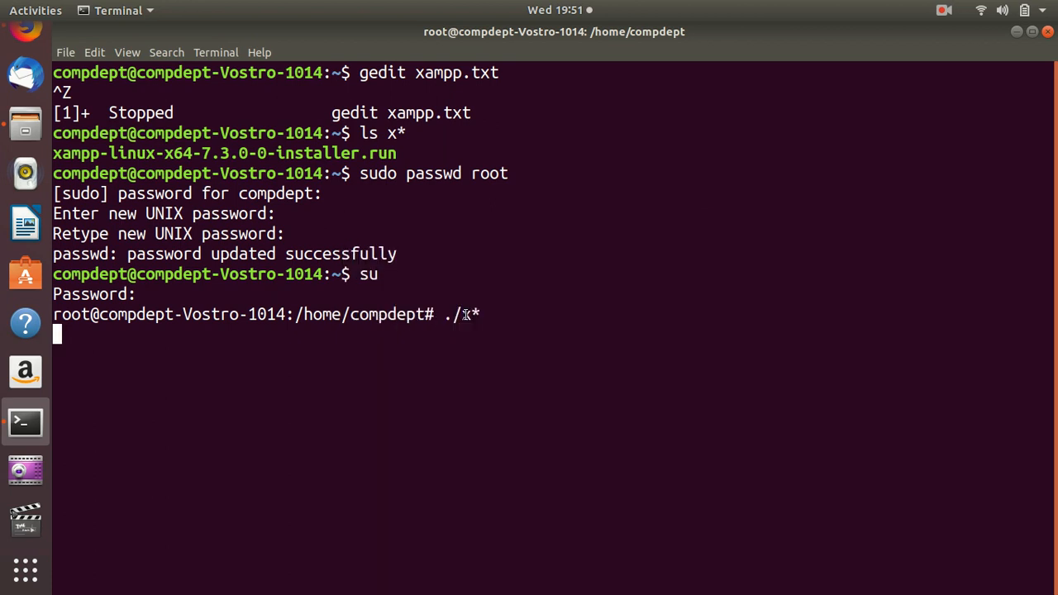
key(Return)
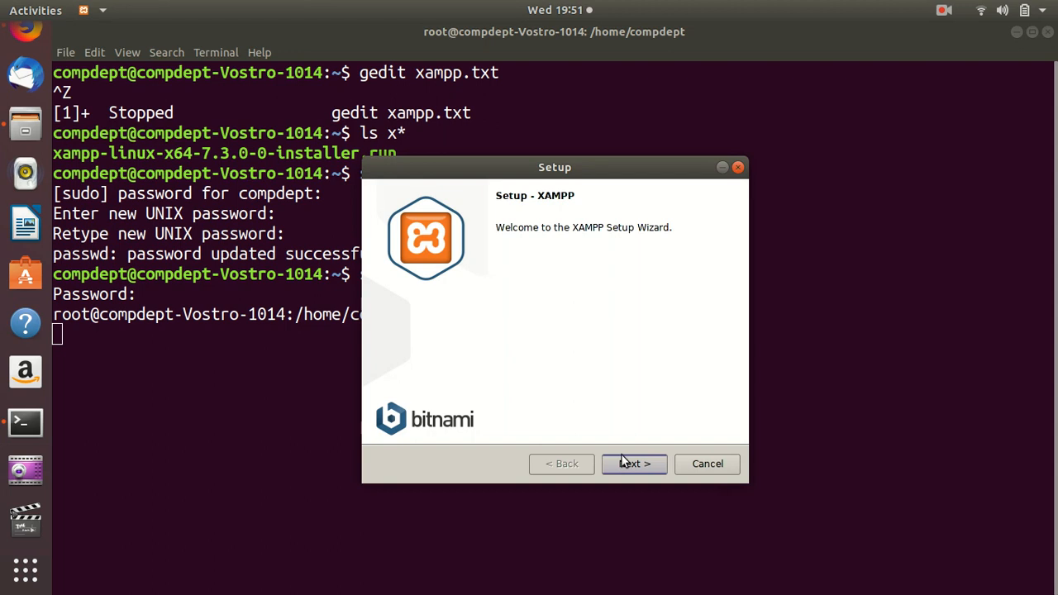
- Step through Welcome, Select Components and Bitnami pages to Ready to Install, then cancel the installation
click(633, 463)
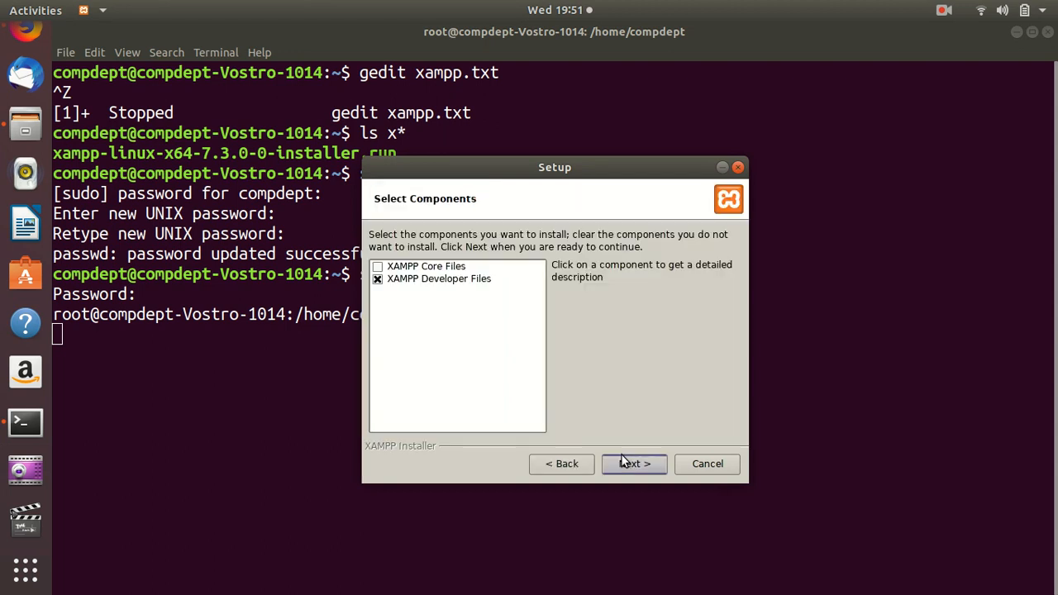
click(635, 463)
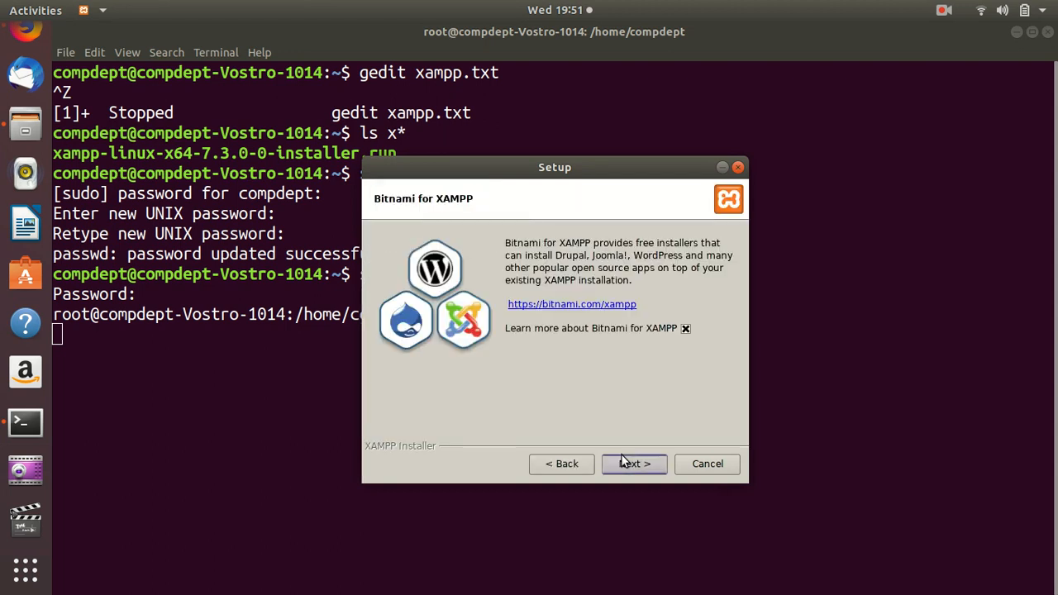
click(636, 463)
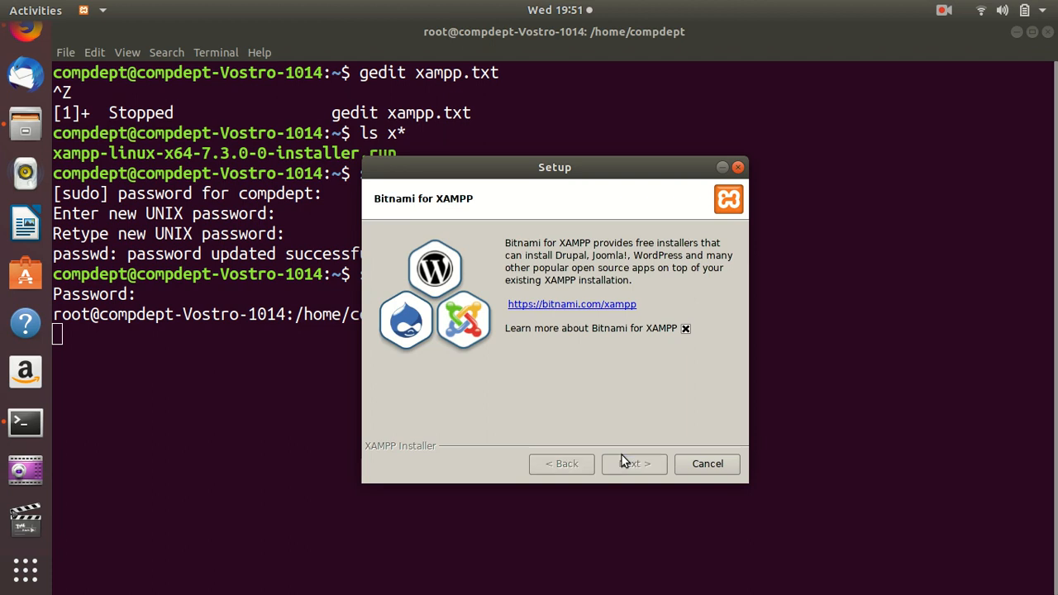
click(635, 463)
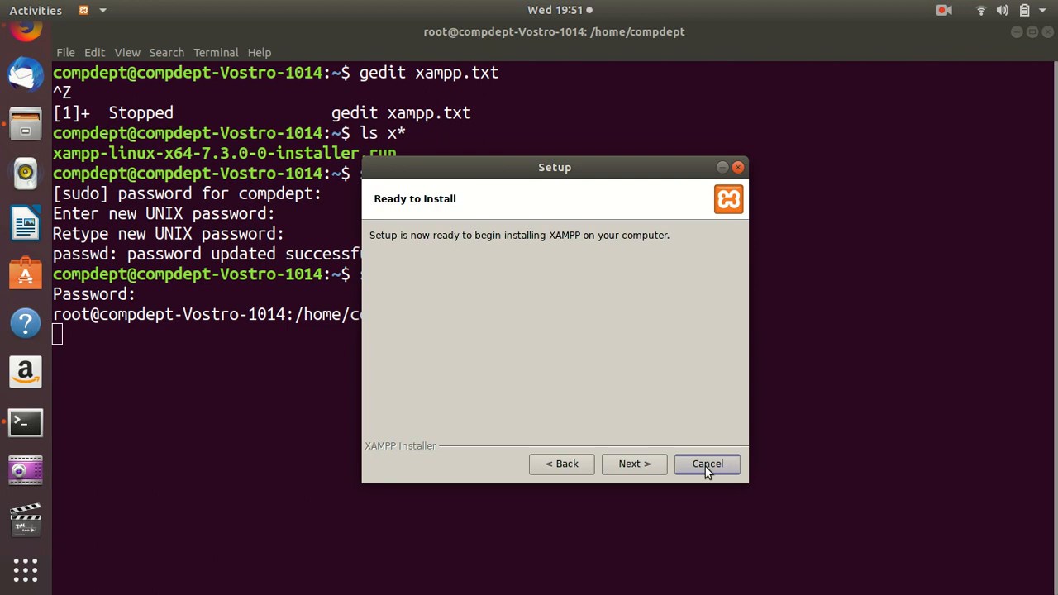
click(708, 463)
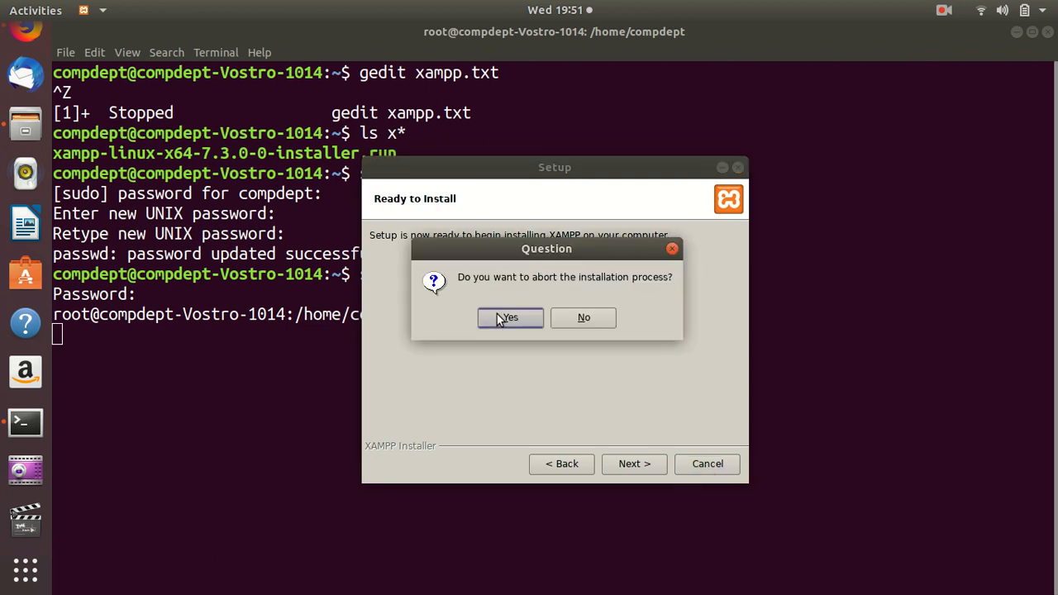